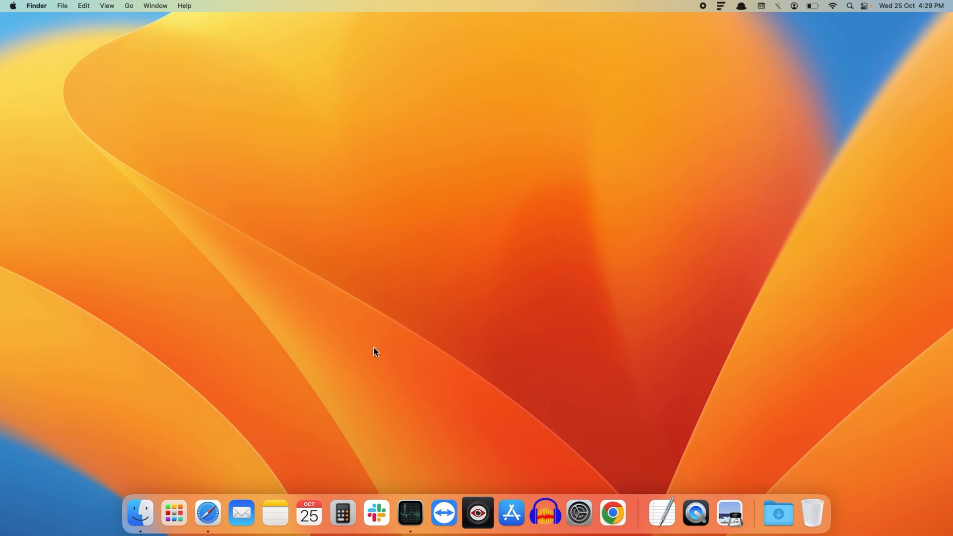
Select Screen Studio in Finder's Applications folder to show its 508 MB details.
click(139, 512)
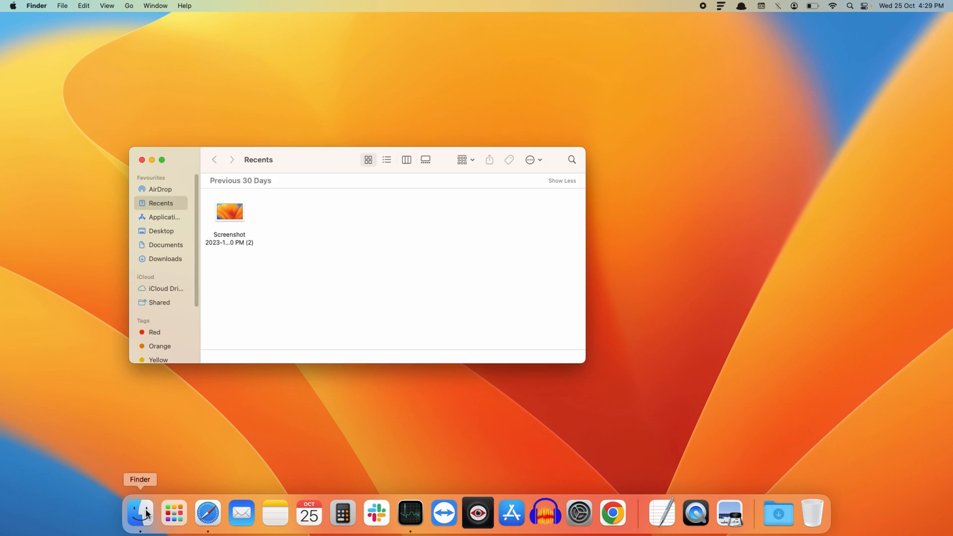
click(164, 217)
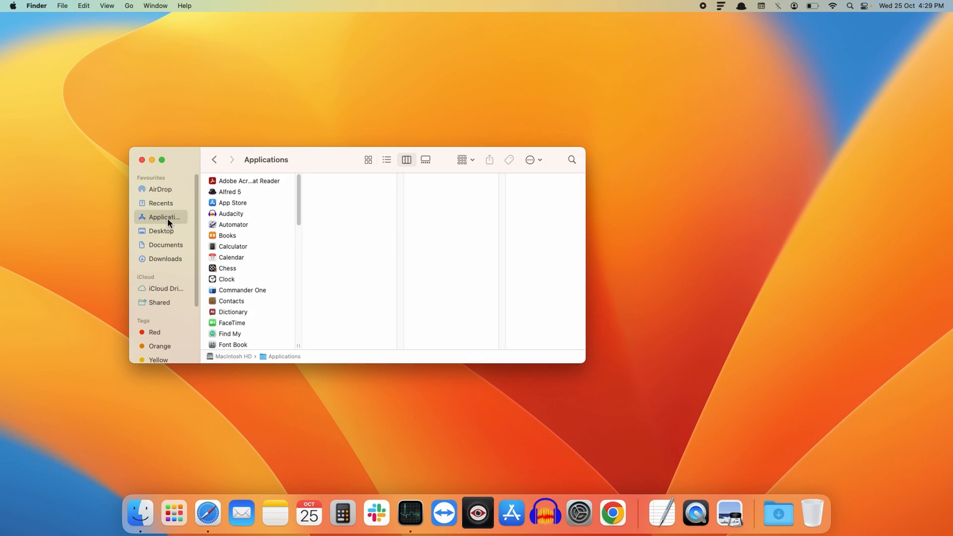
scroll(down, 3)
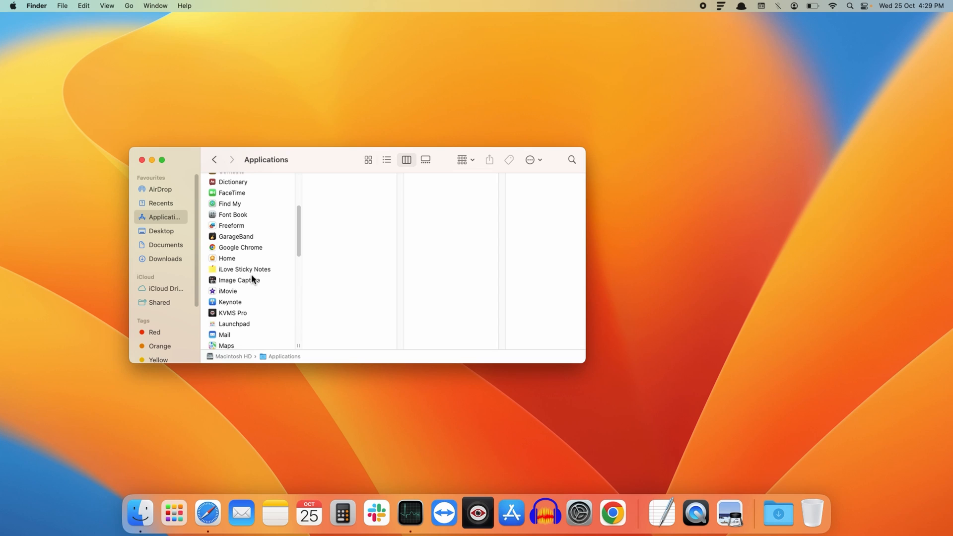
click(238, 246)
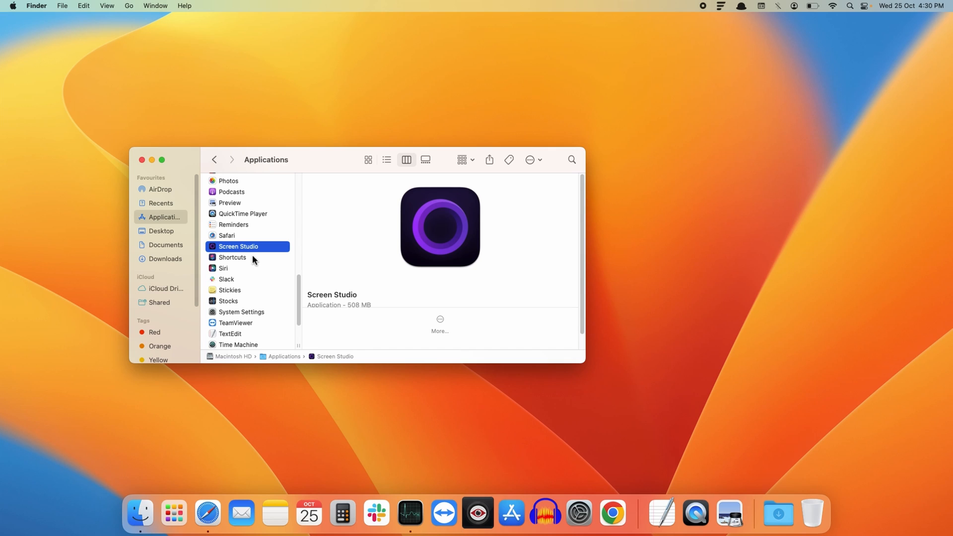
mouse_move(237, 252)
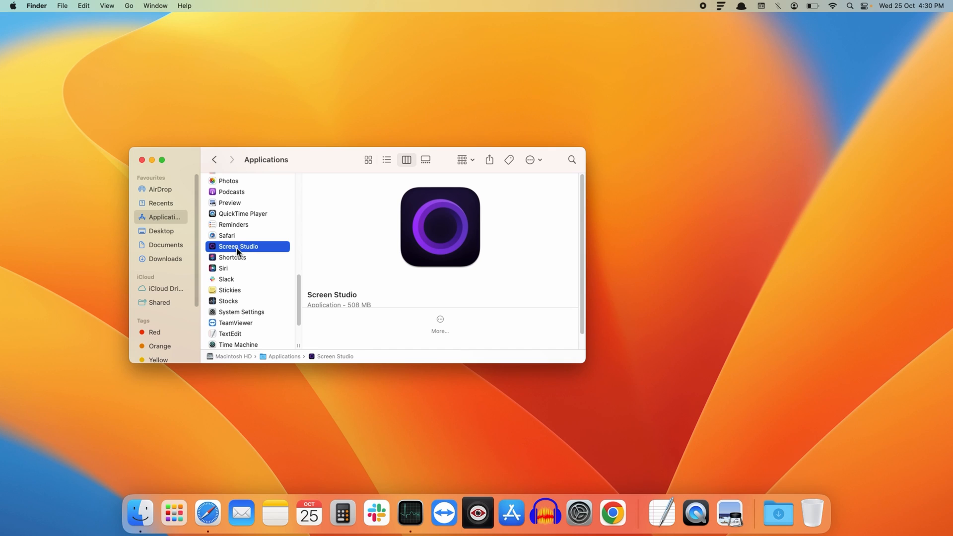
mouse_move(264, 260)
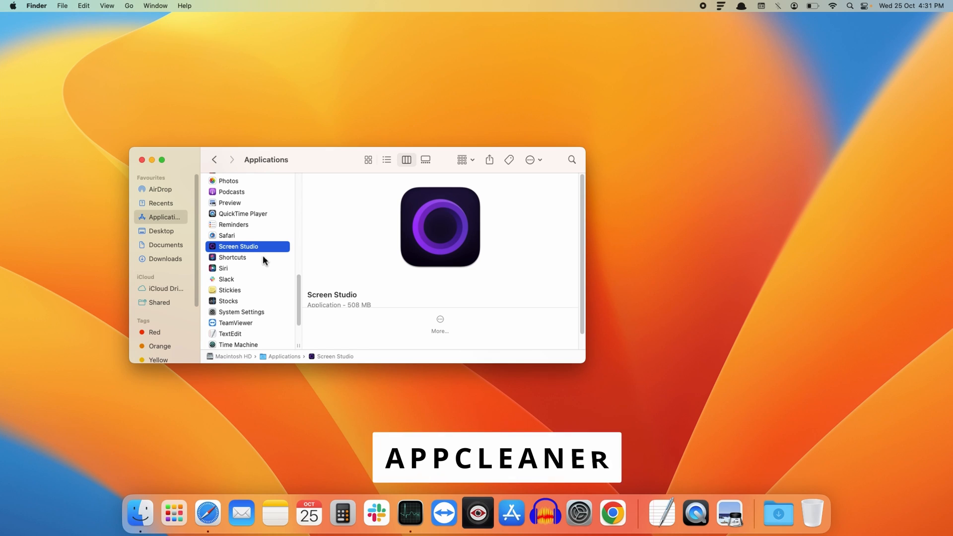
mouse_move(244, 400)
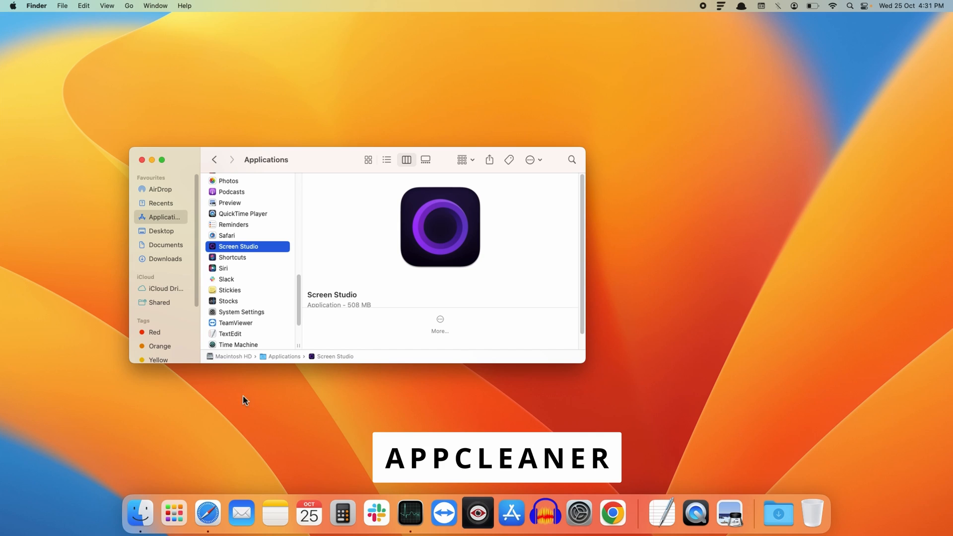
Search 'appcleaner' in Safari, download AppCleaner 3.6.8 from freemacsoft, and dismiss the ad.
click(208, 513)
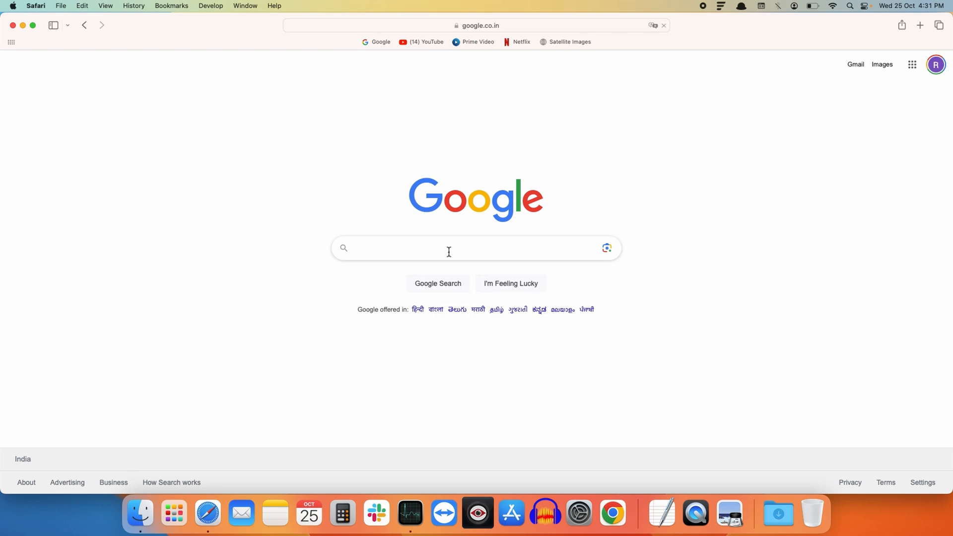
text(appcleaner for mac)
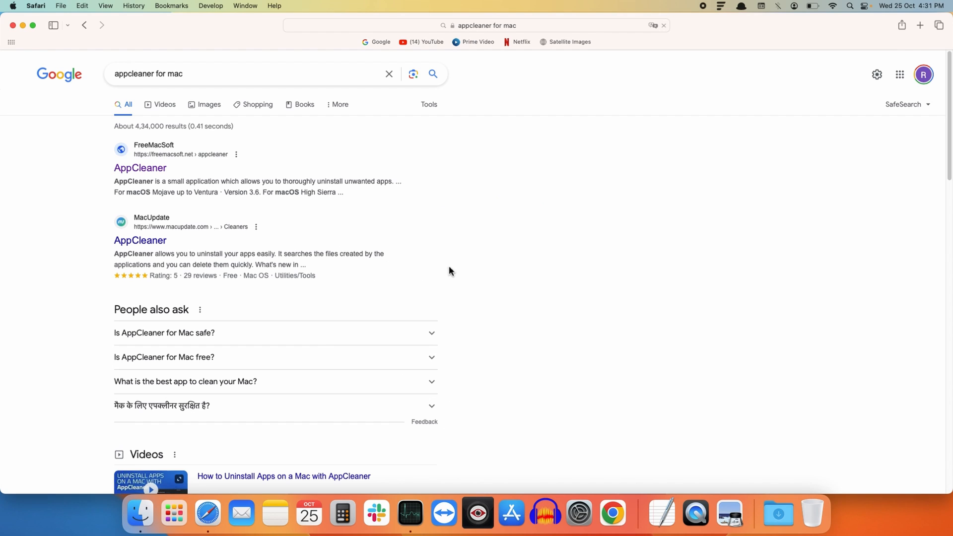
mouse_move(140, 168)
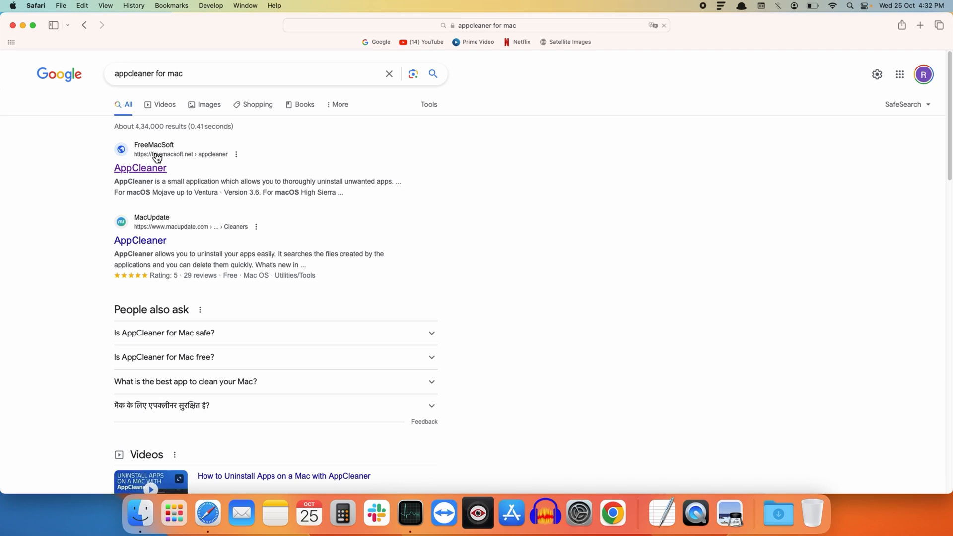
click(140, 168)
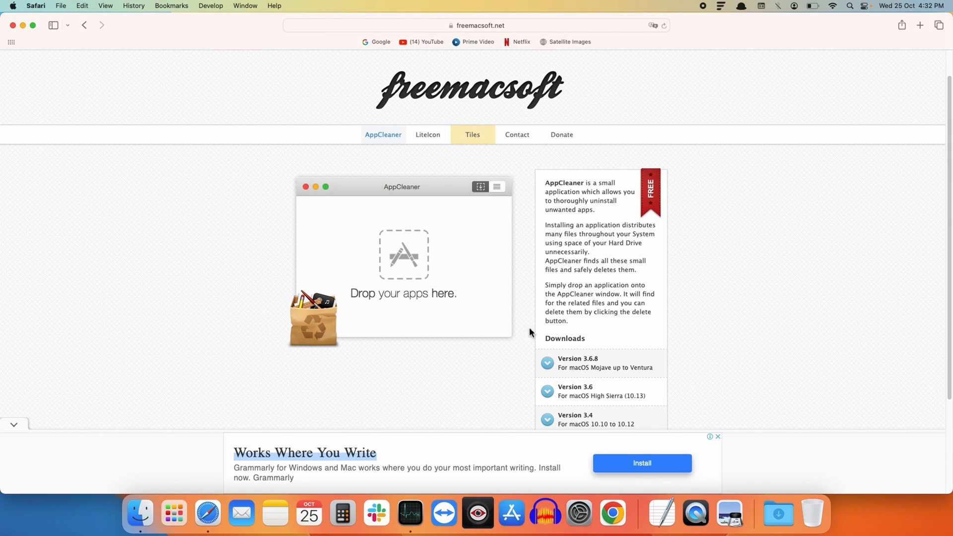
mouse_move(601, 373)
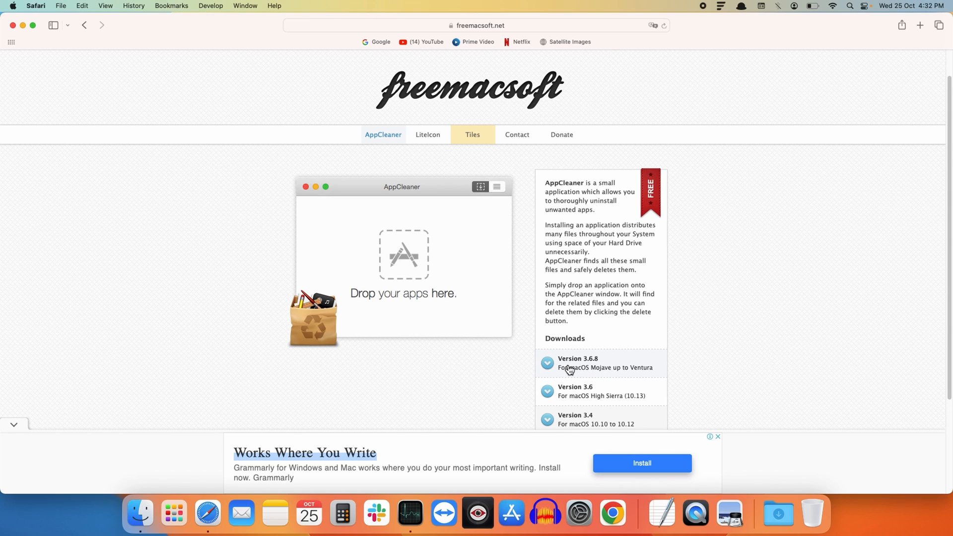
mouse_move(590, 368)
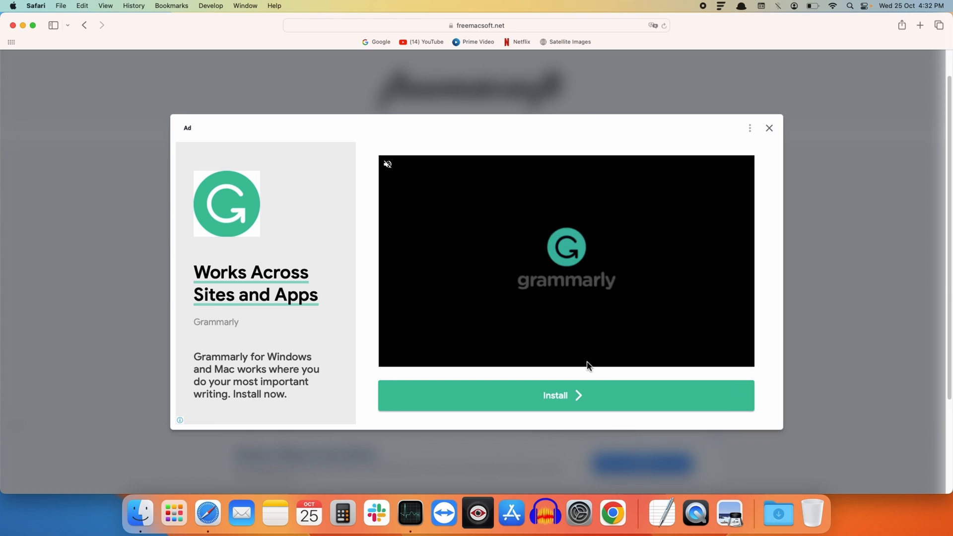
click(769, 128)
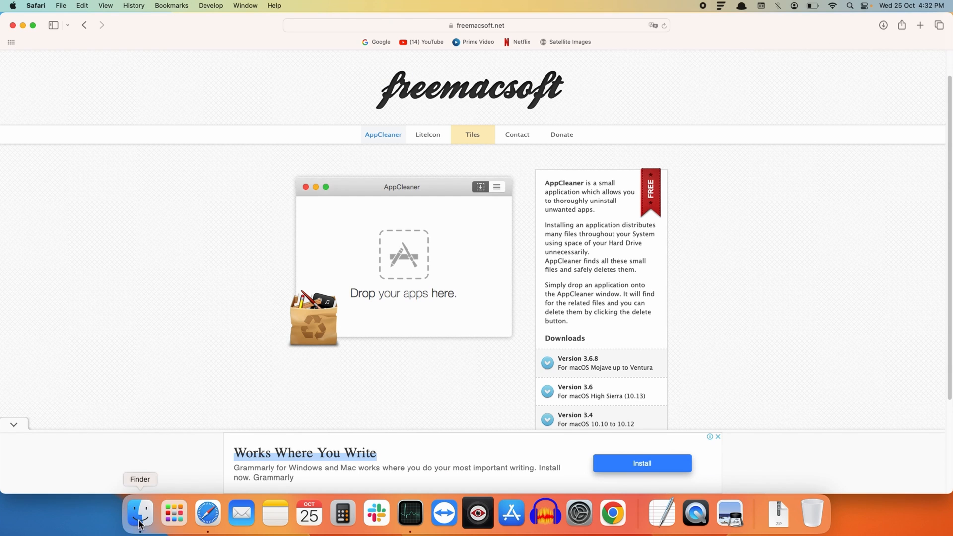
Unzip the AppCleaner download in Finder, move it to Applications, and close the window.
click(140, 513)
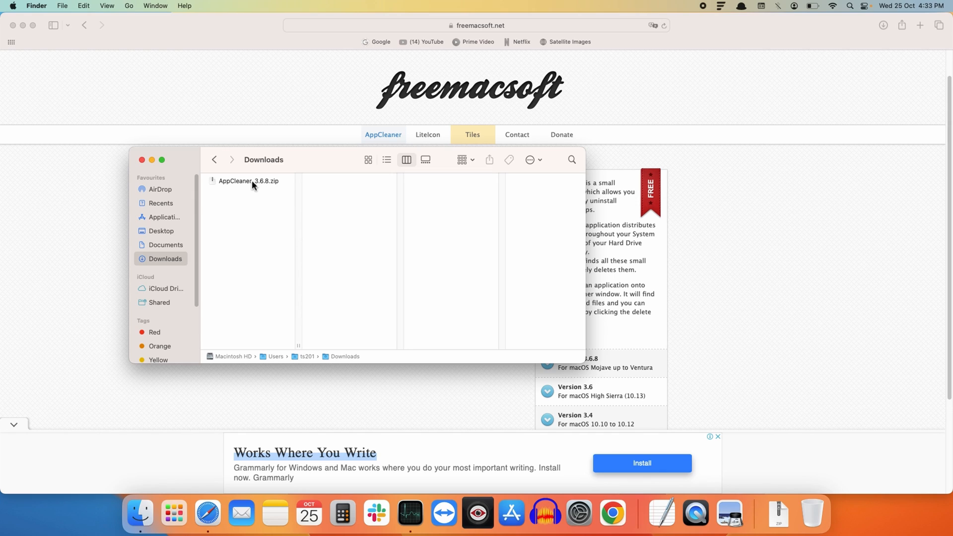
double_click(249, 180)
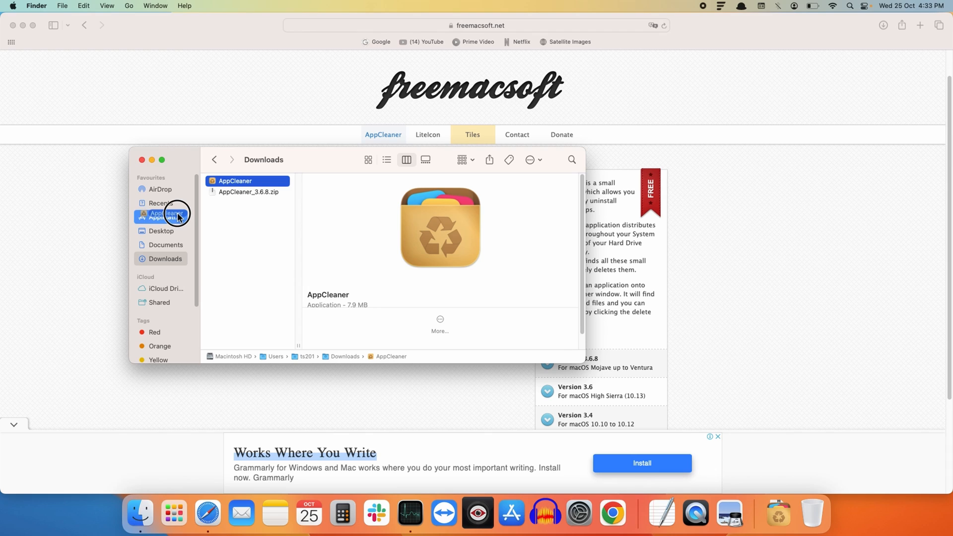
click(167, 217)
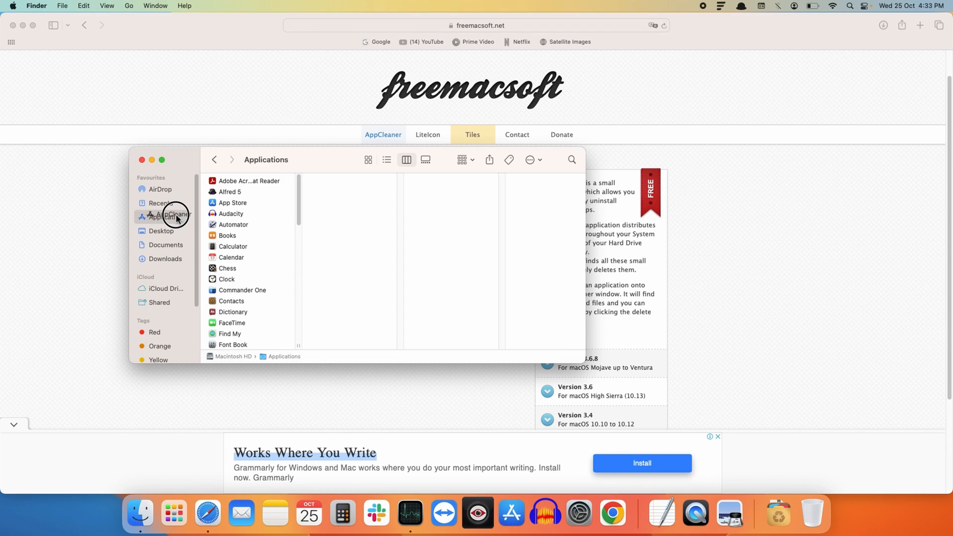
click(235, 213)
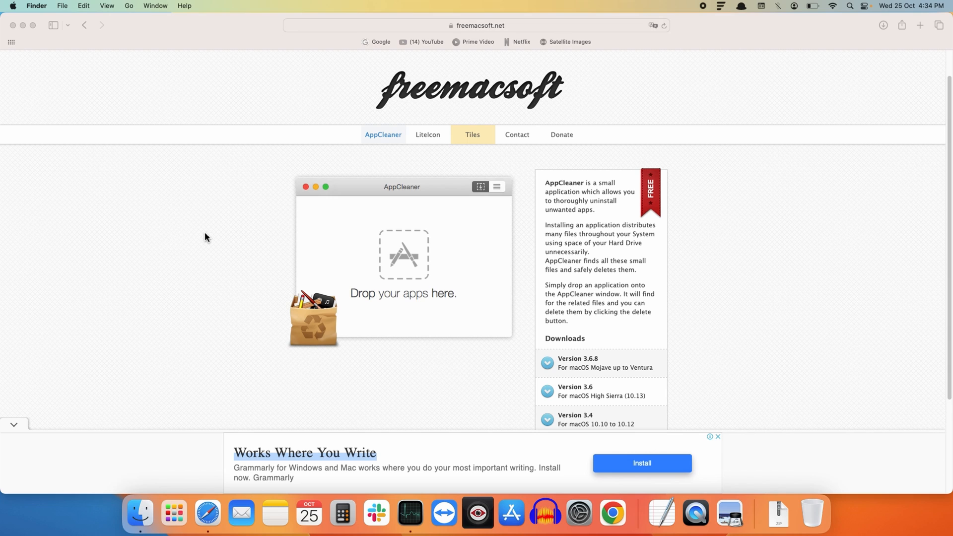
mouse_move(174, 514)
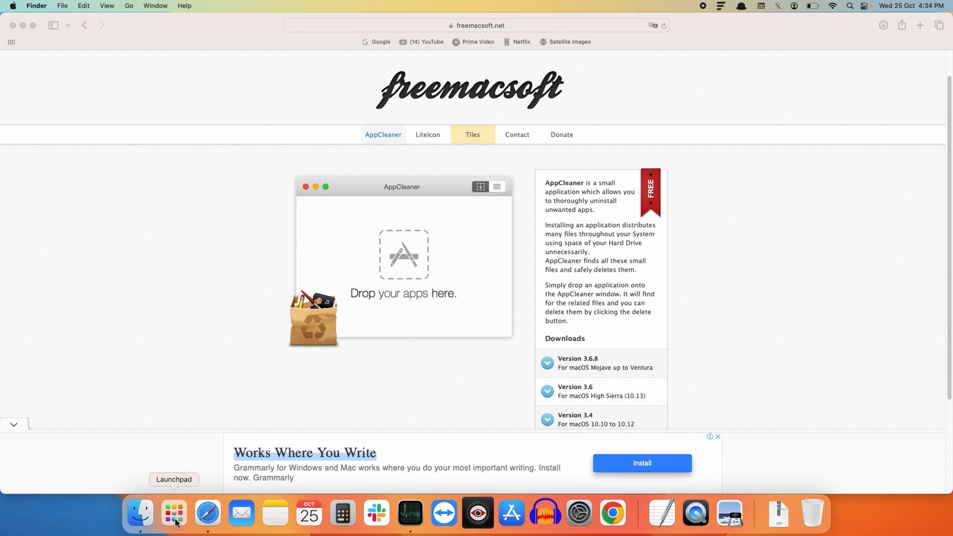
Search 'app' in Launchpad, launch AppCleaner, and show Applications in Finder.
click(174, 514)
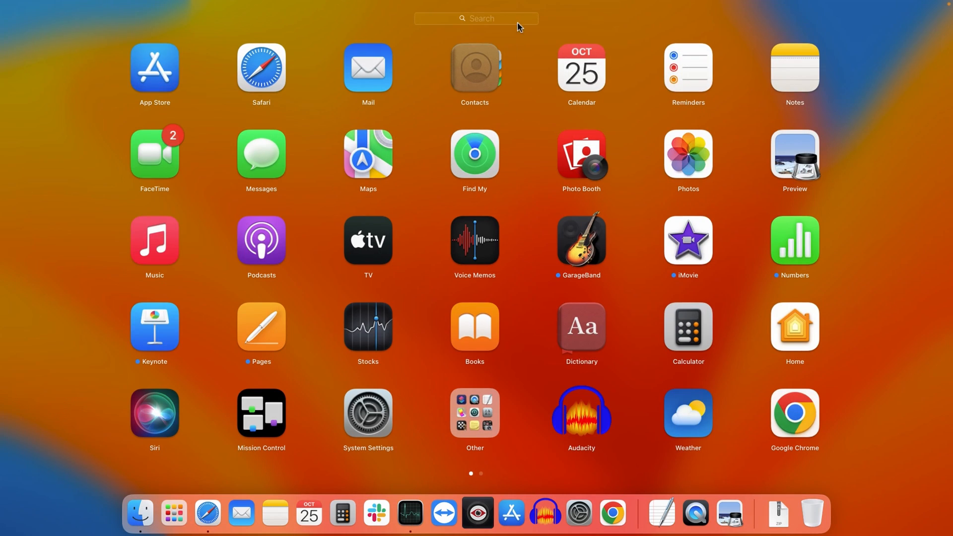
text(a)
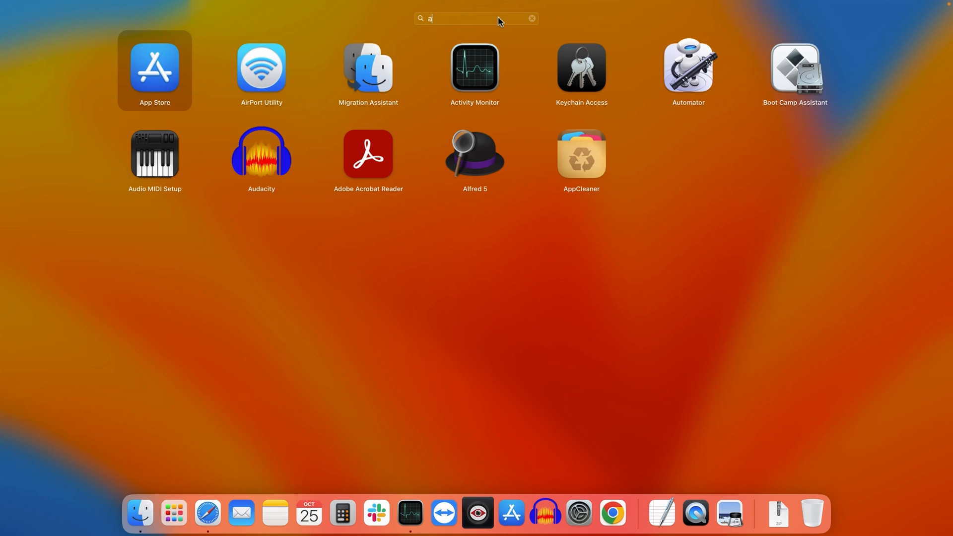
text(pp)
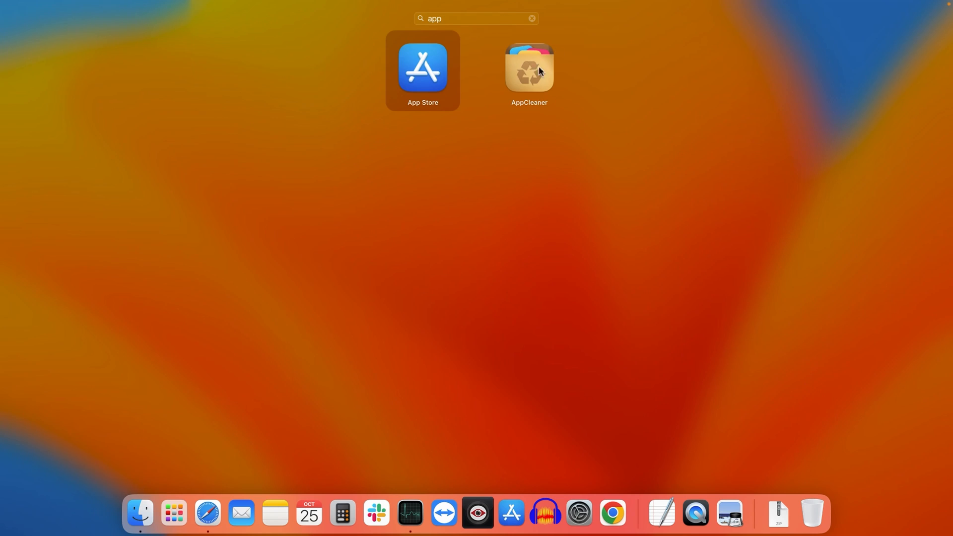
double_click(528, 67)
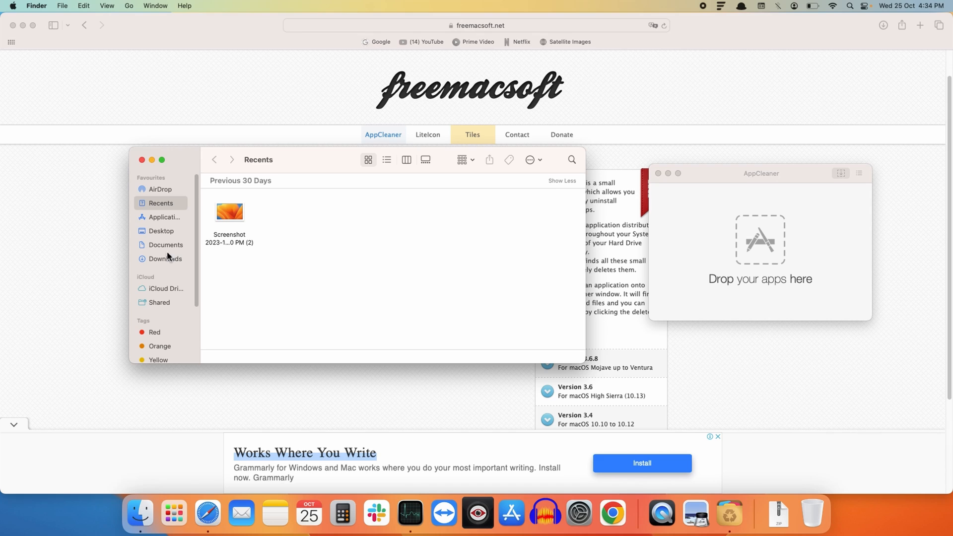
click(162, 217)
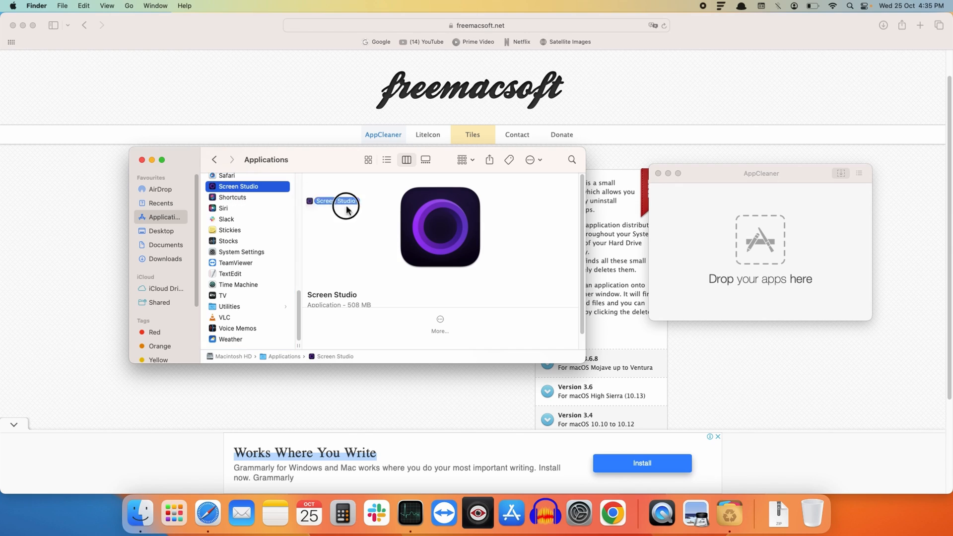
Drag Screen Studio onto AppCleaner, review its 7 files (510 MB), and remove them.
drag(346, 206, 777, 239)
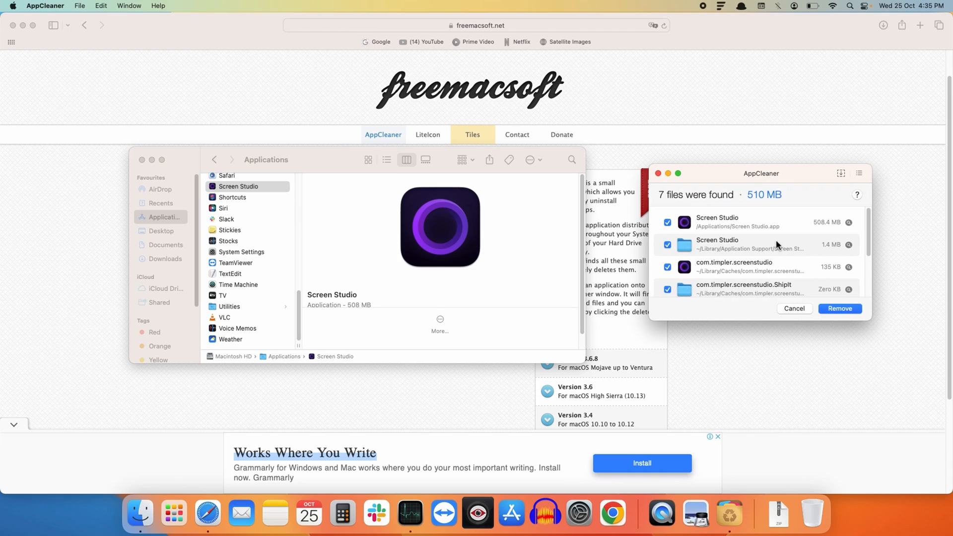
mouse_move(784, 249)
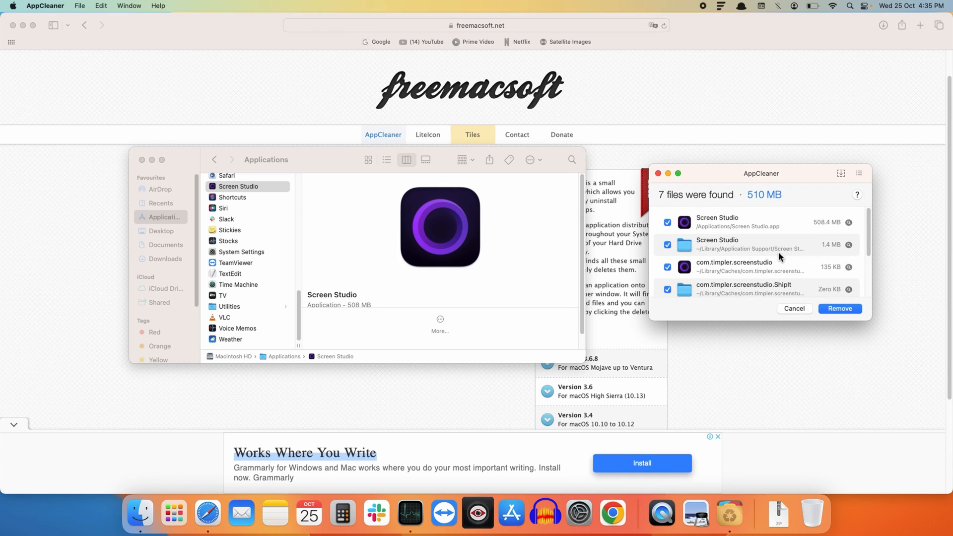
mouse_move(733, 231)
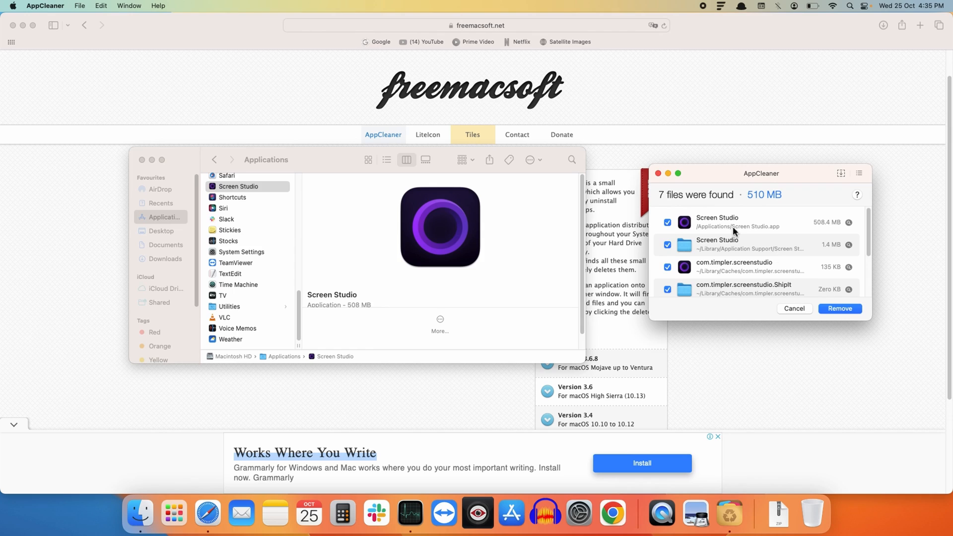
scroll(down, 3)
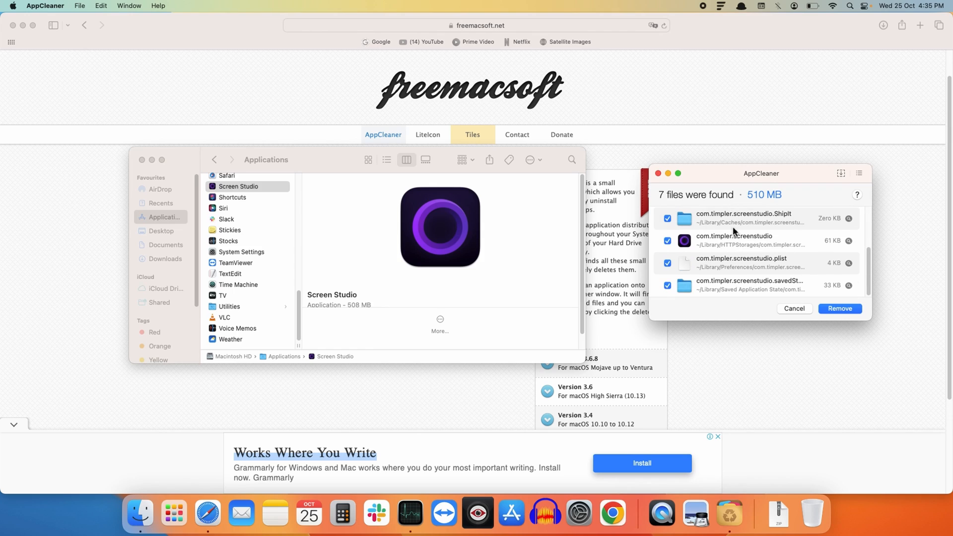
mouse_move(740, 260)
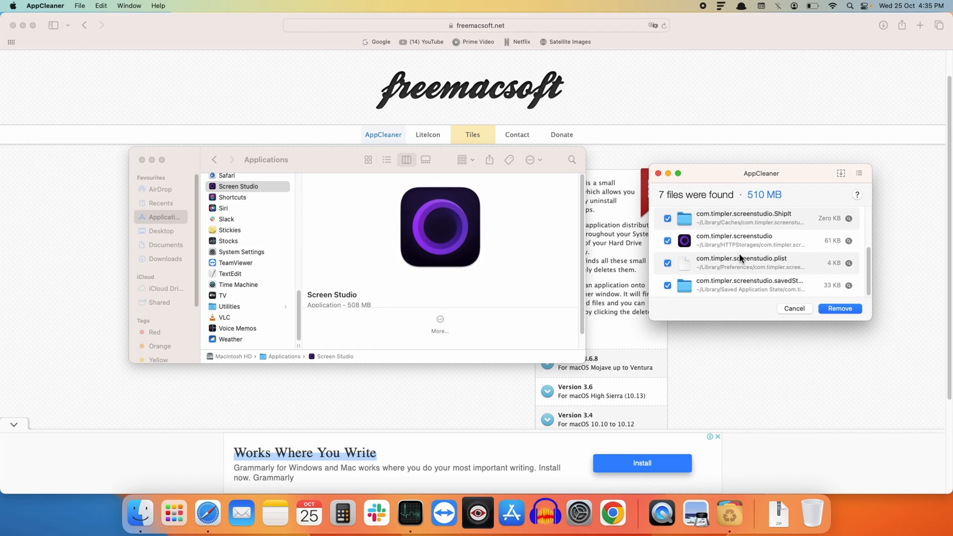
mouse_move(866, 319)
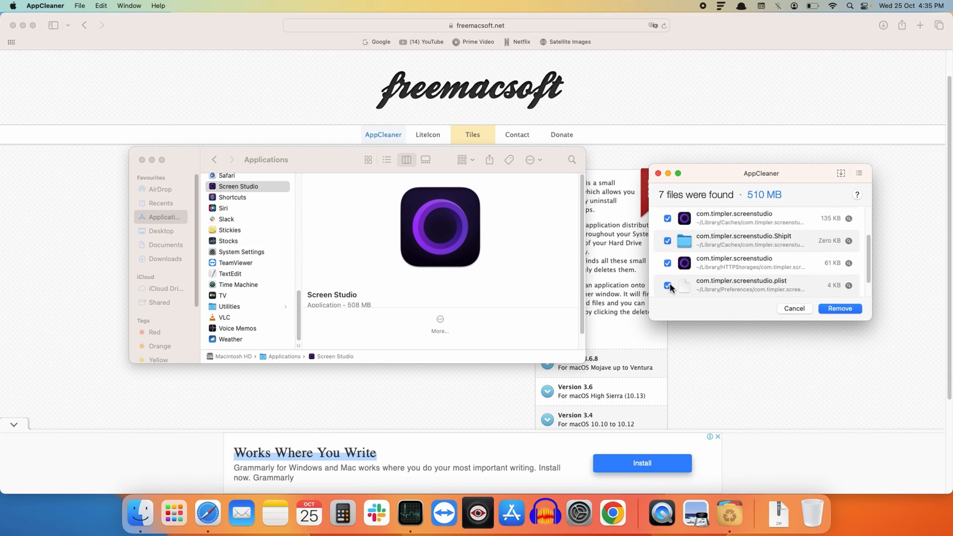
scroll(down, 3)
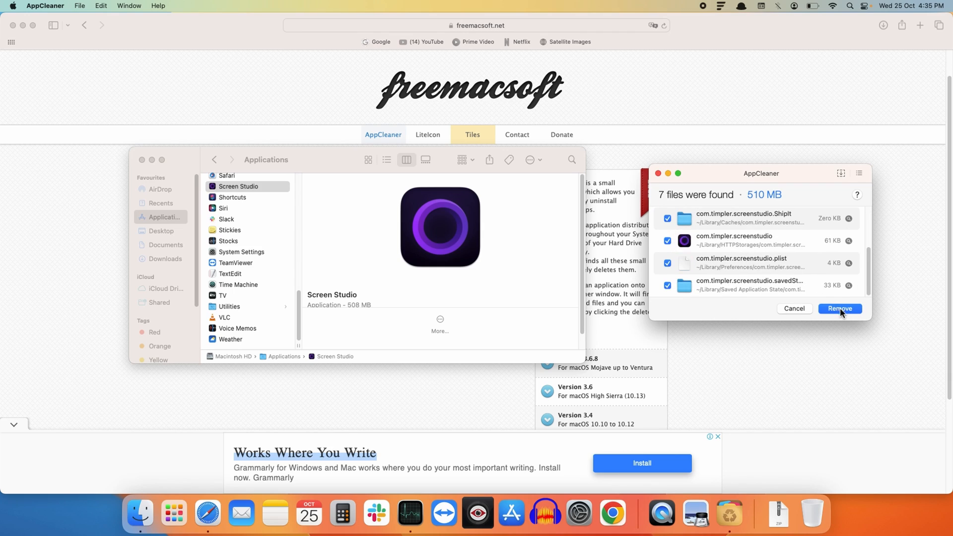
click(839, 308)
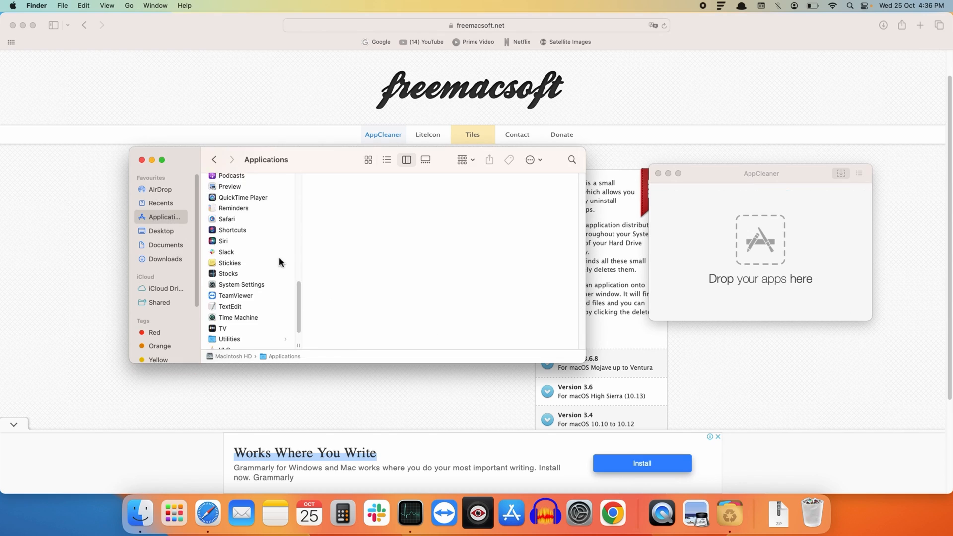
Empty the Bin from its Dock menu and bring AppCleaner back to the front.
scroll(down, 3)
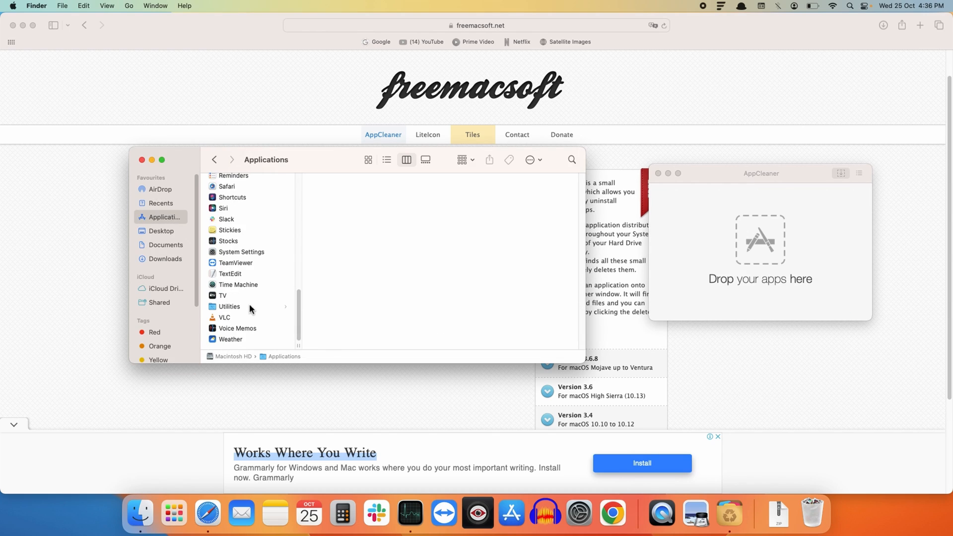
mouse_move(243, 283)
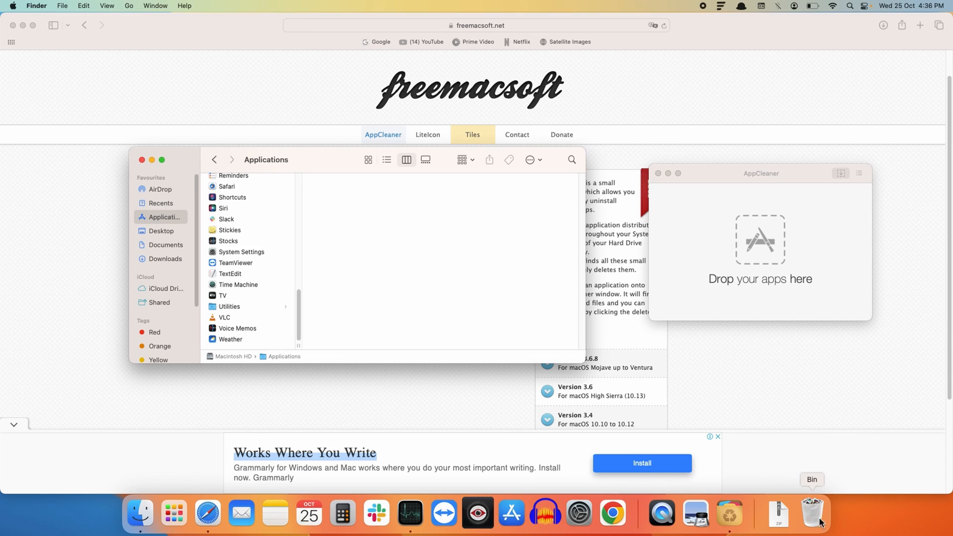
right_click(813, 514)
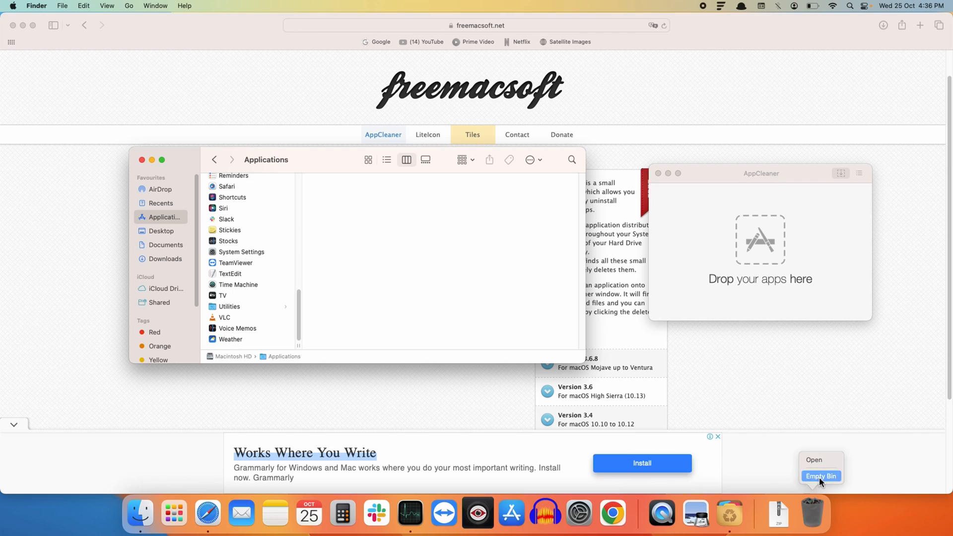
click(820, 476)
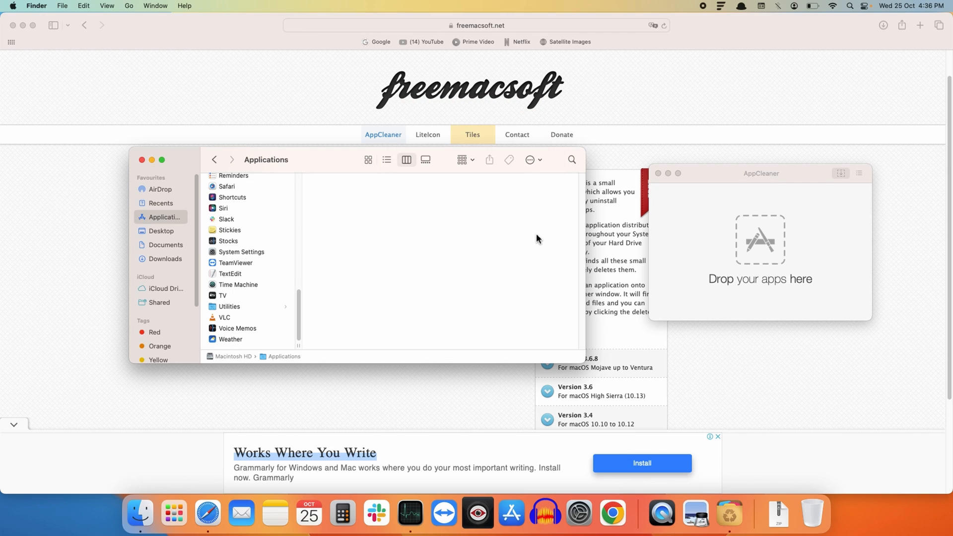
click(759, 173)
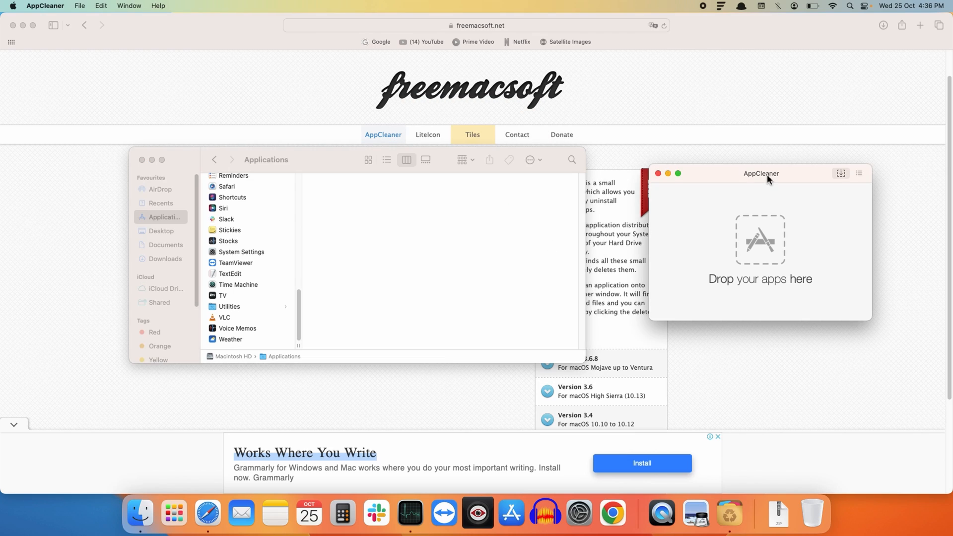